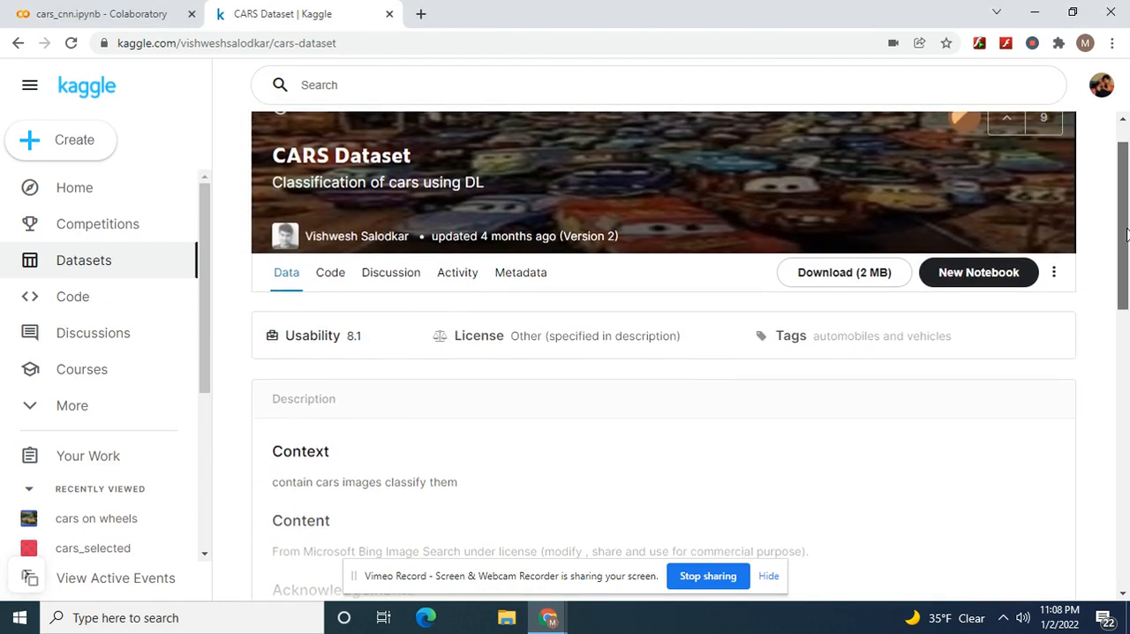
Step: Review the Kaggle CARS dataset's five brand folders, then switch to the cars_cnn Colab notebook
scroll(down, 3)
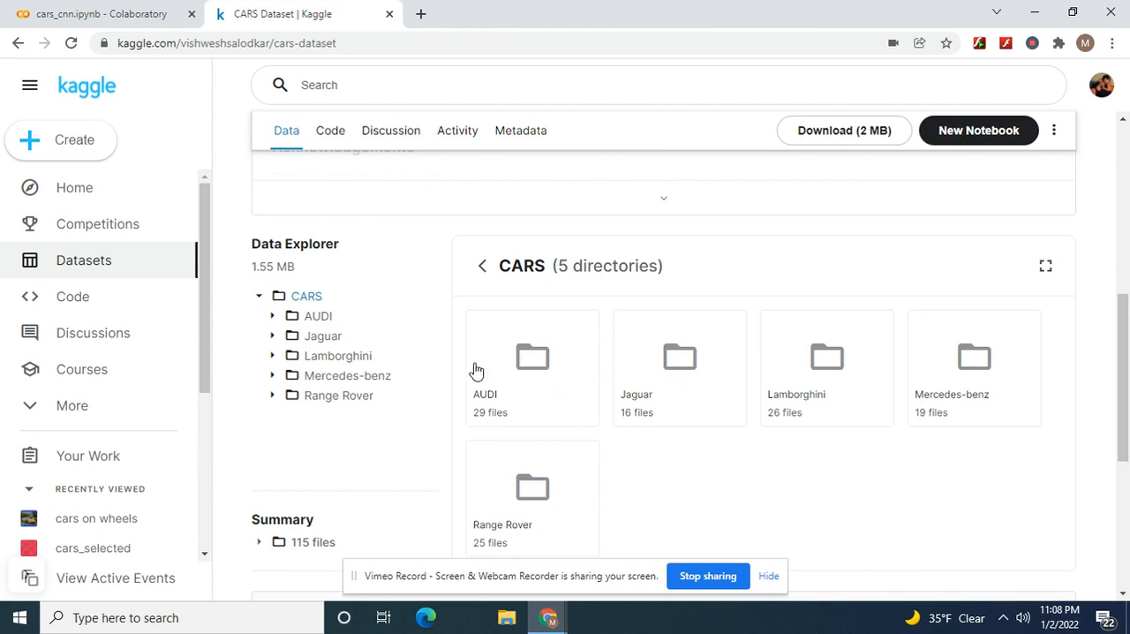
mouse_move(504, 342)
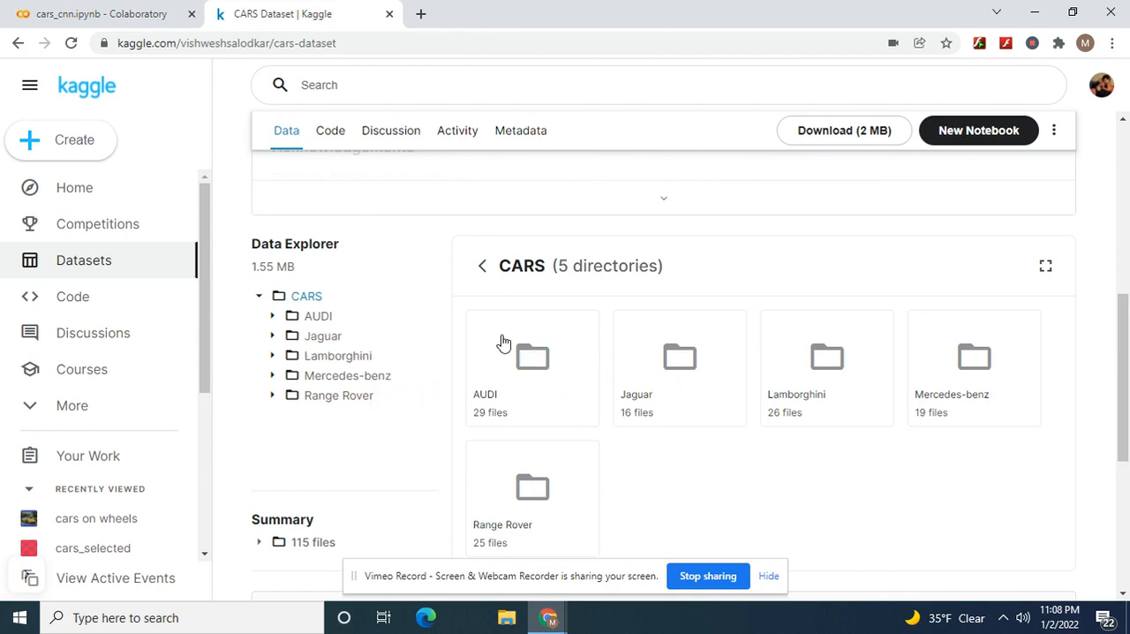
mouse_move(346, 376)
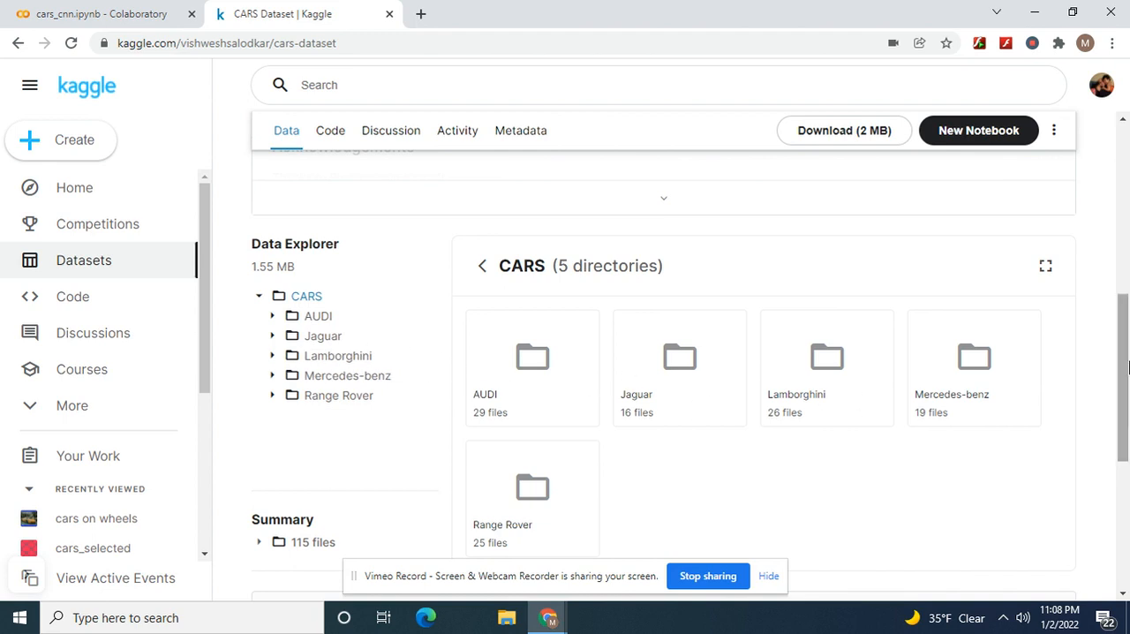
scroll(down, 3)
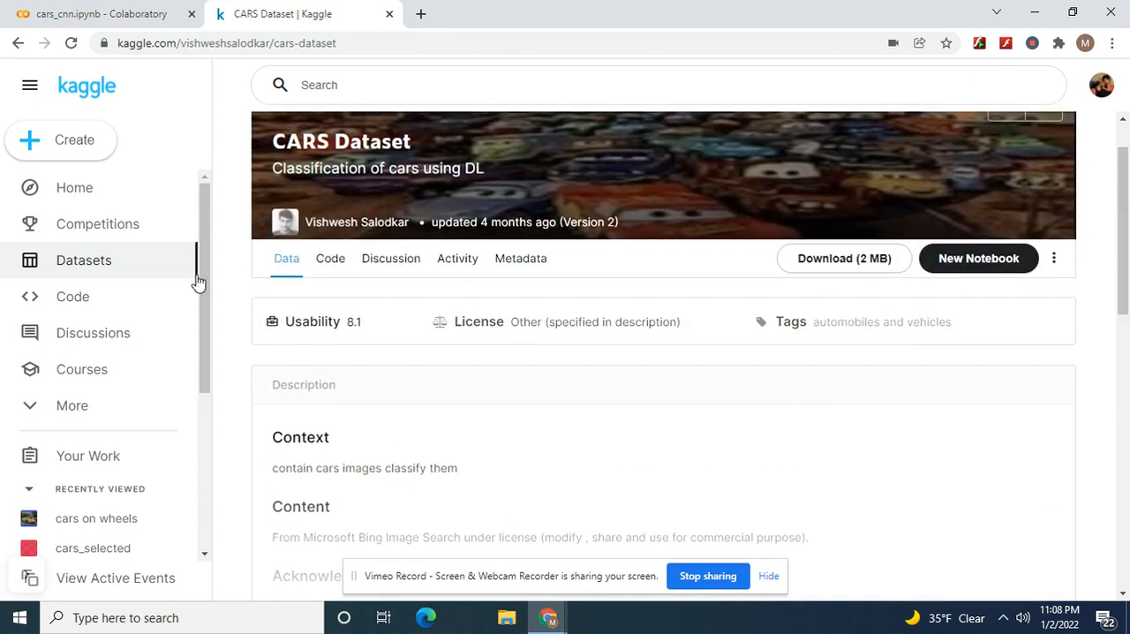
click(99, 14)
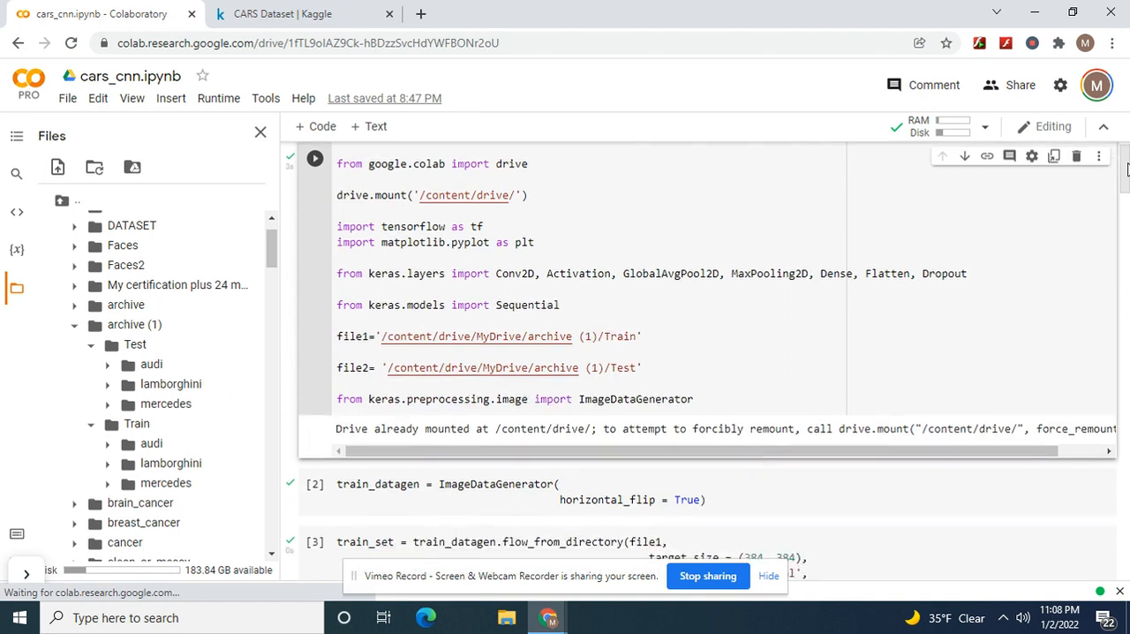
scroll(down, 3)
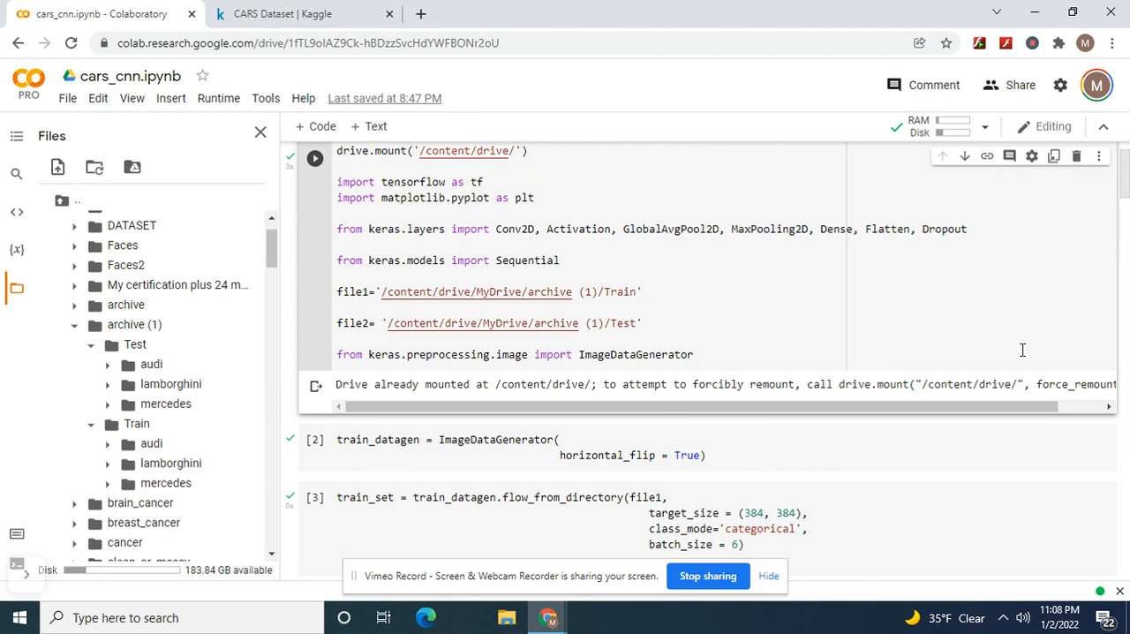
scroll(down, 3)
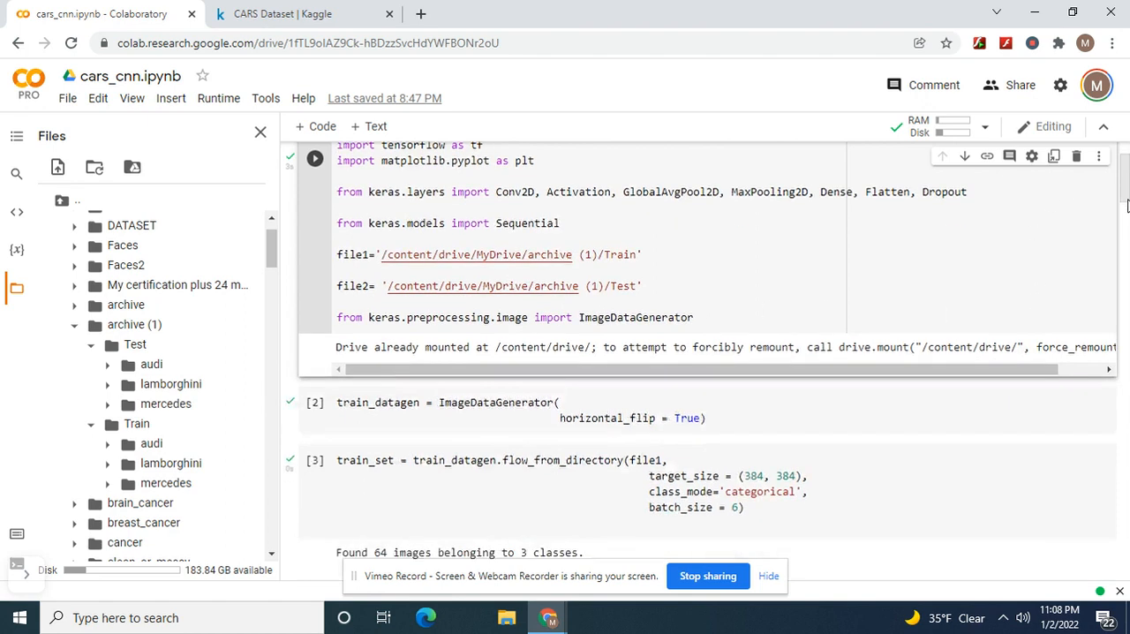
scroll(down, 3)
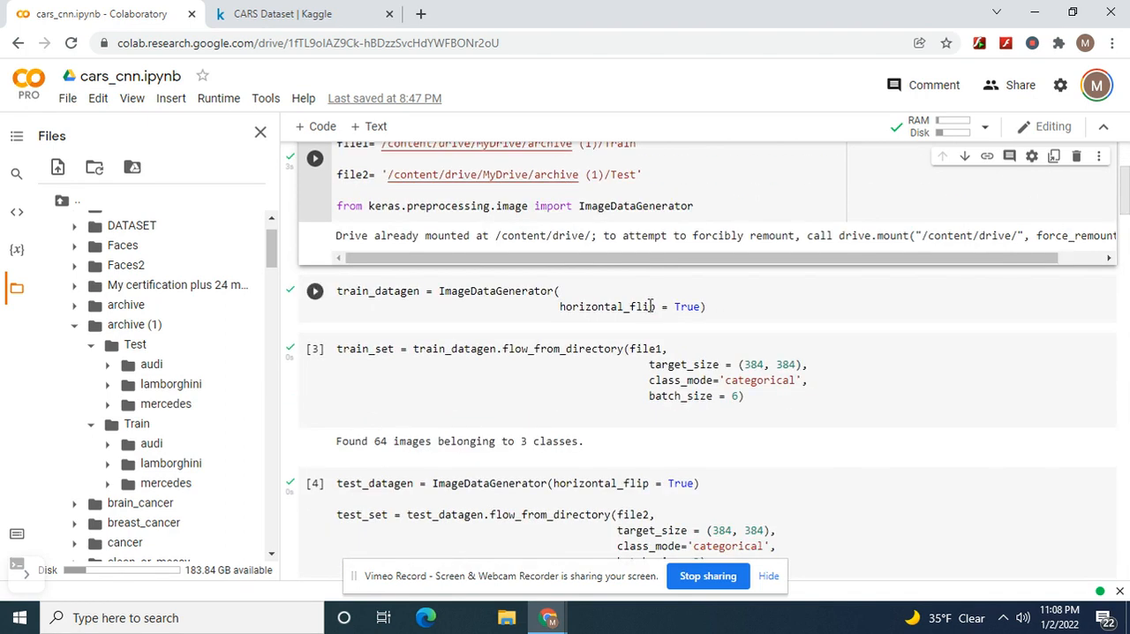
mouse_move(671, 343)
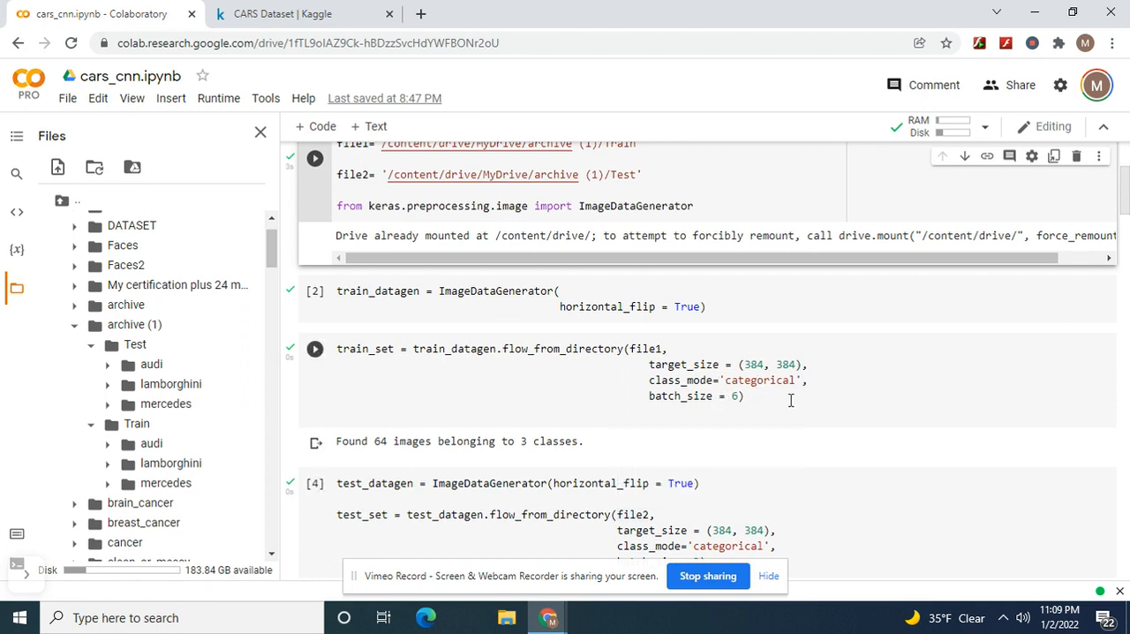
scroll(down, 3)
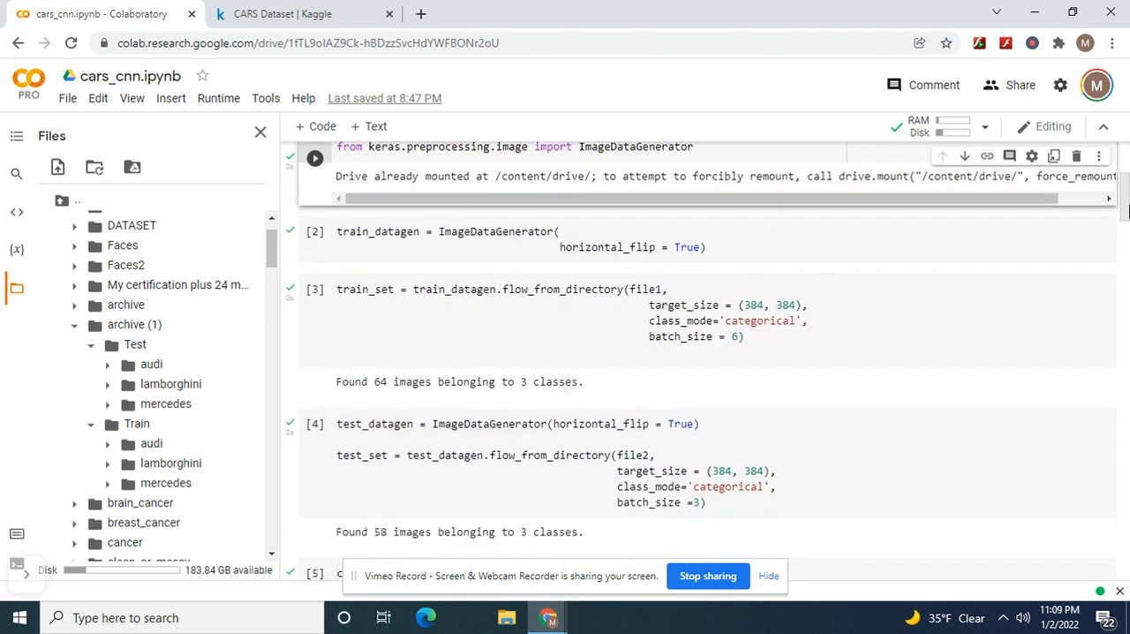
scroll(down, 3)
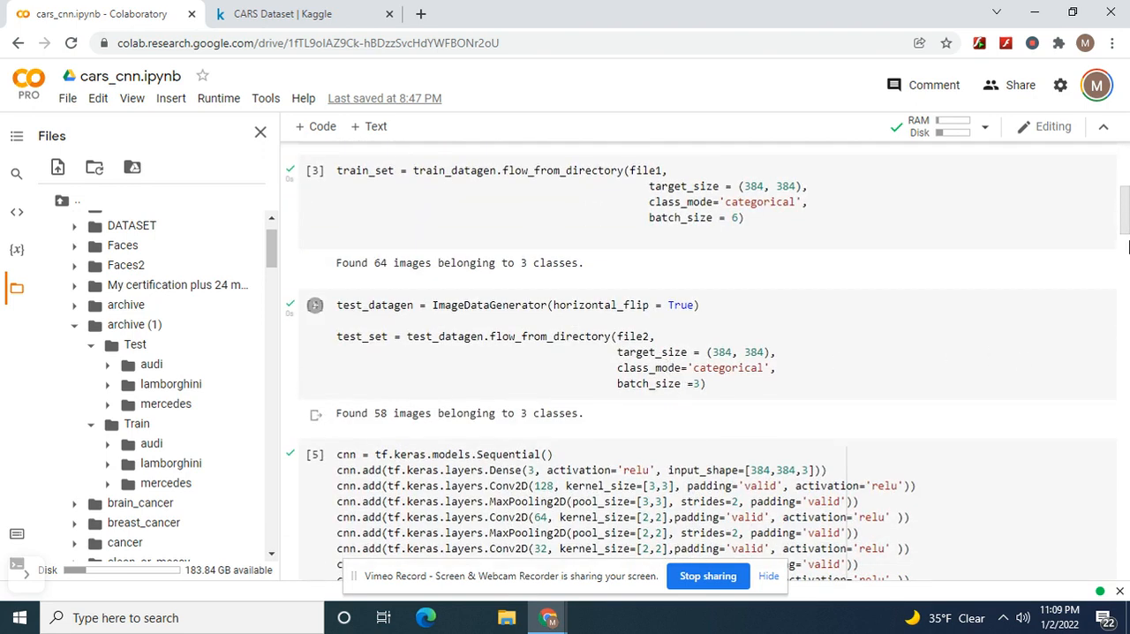
scroll(down, 3)
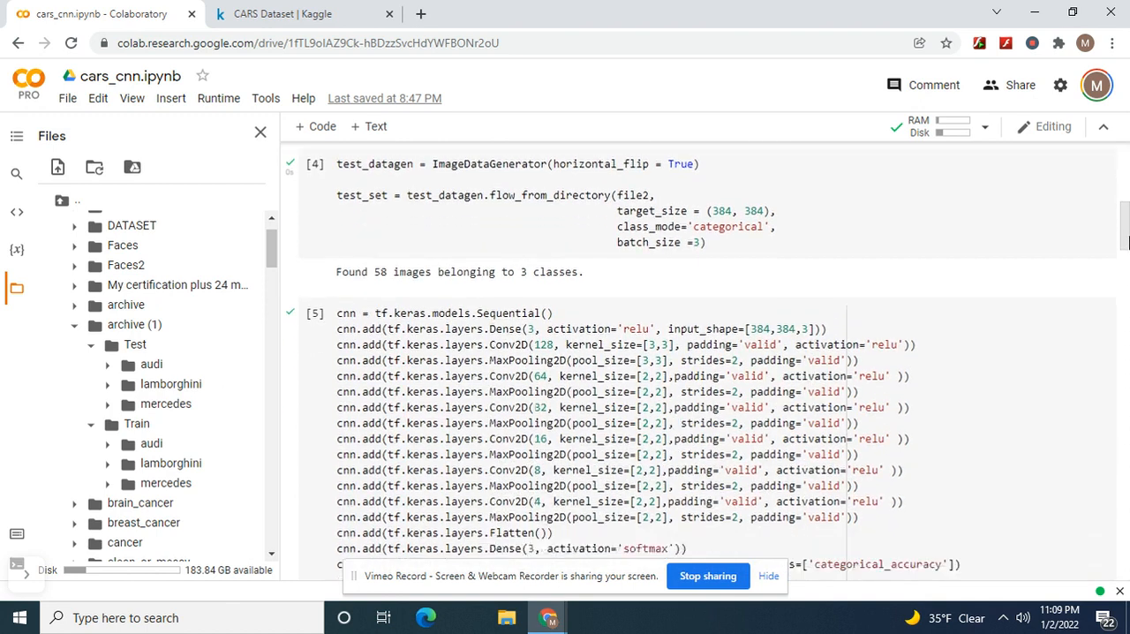
scroll(down, 3)
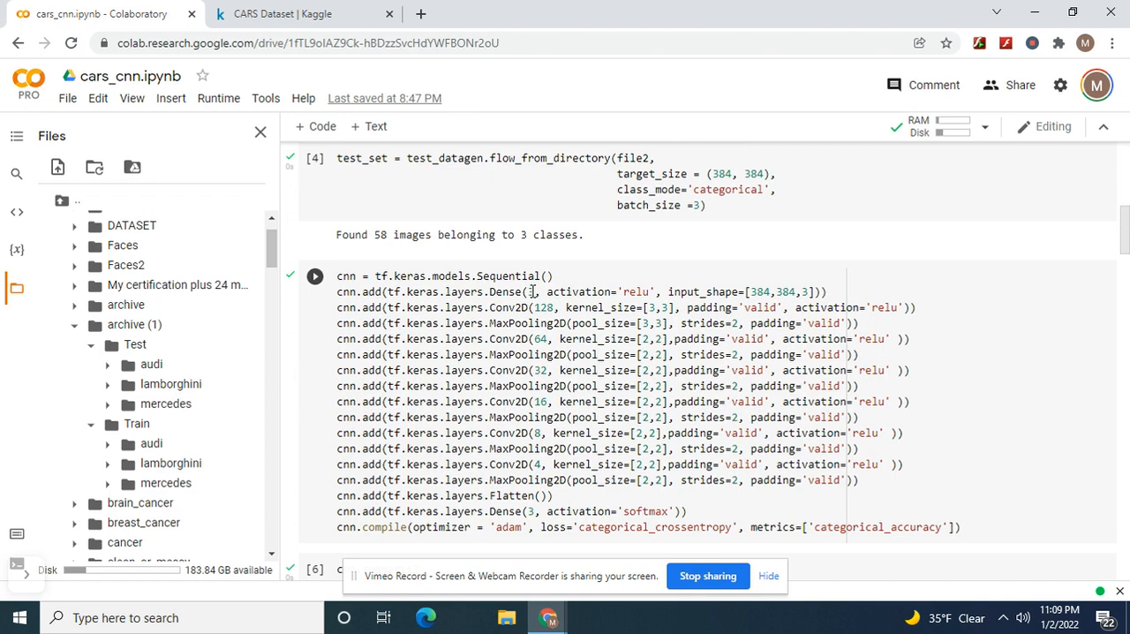
mouse_move(773, 304)
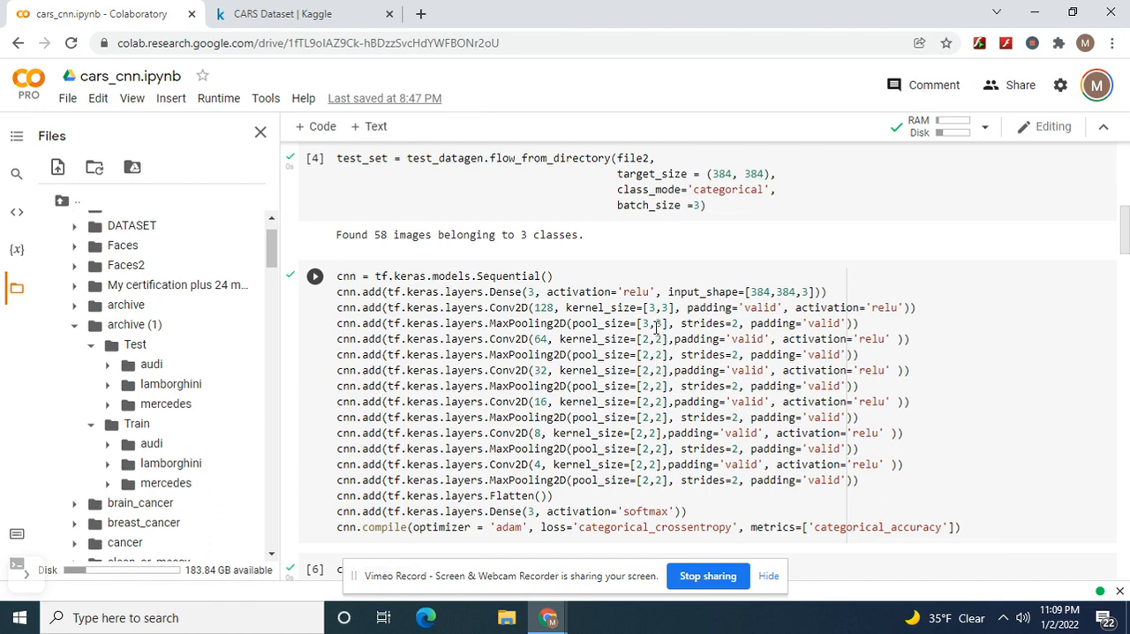
mouse_move(829, 452)
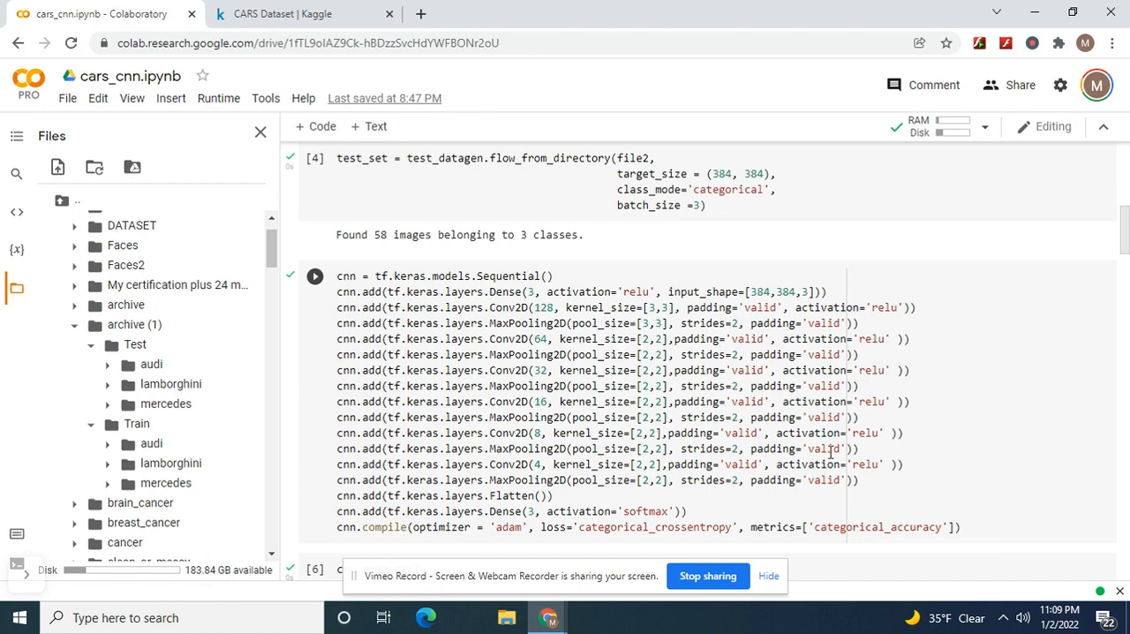
click(314, 275)
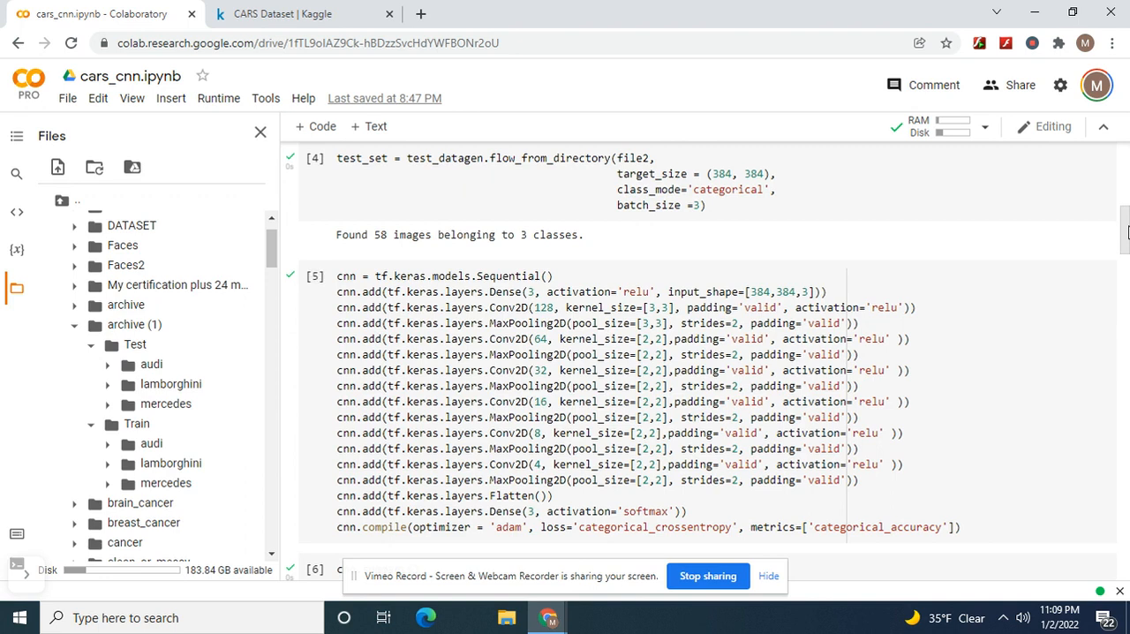
scroll(down, 3)
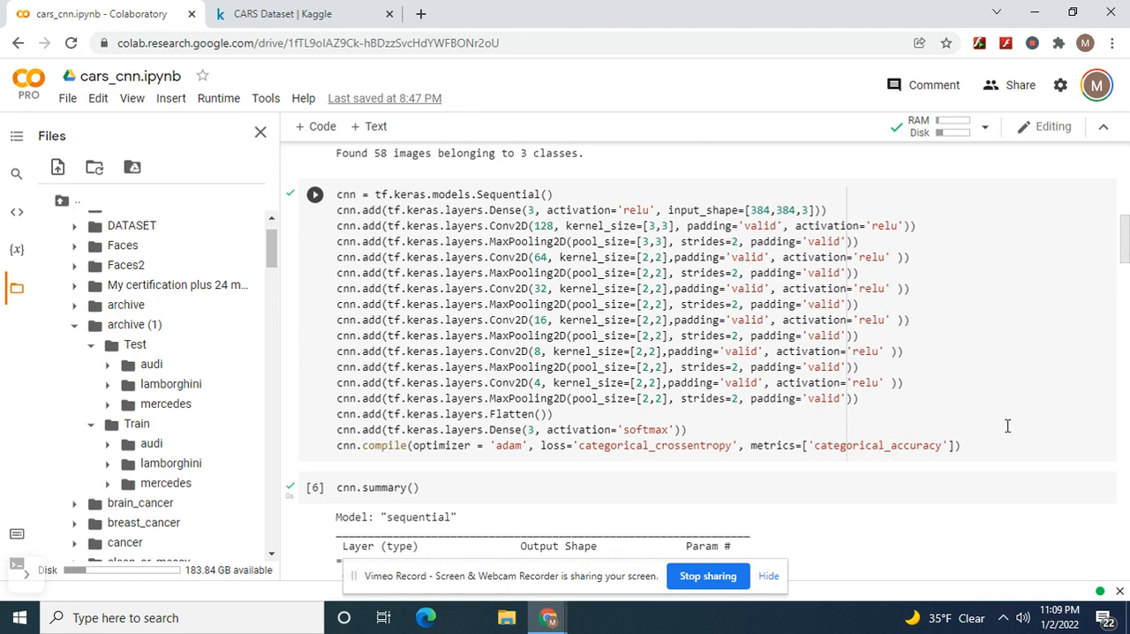
scroll(down, 3)
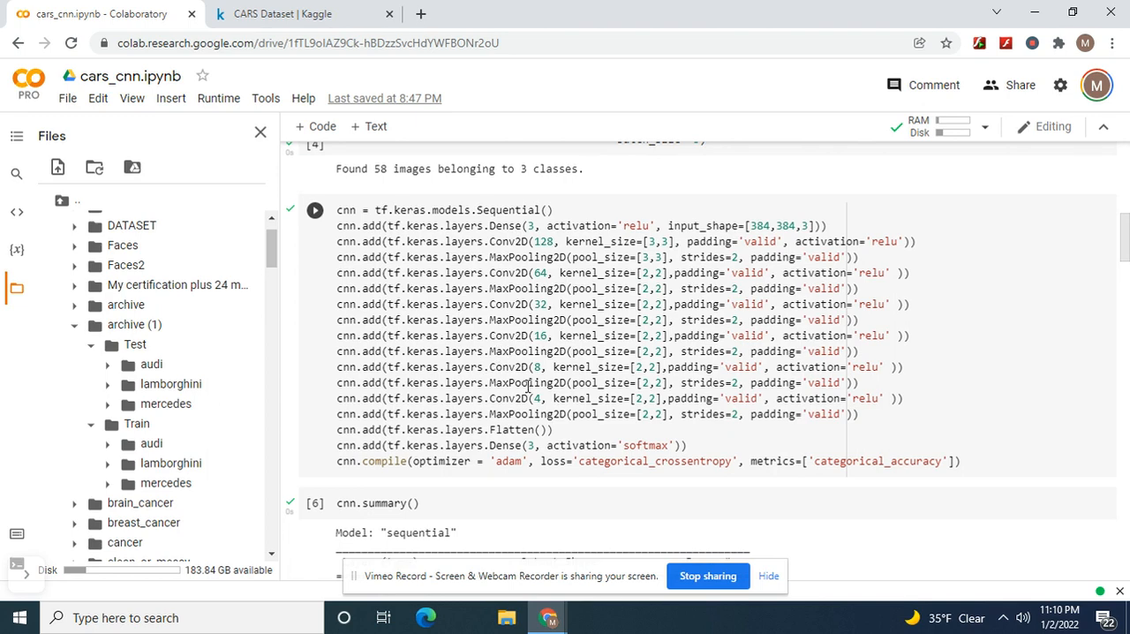
mouse_move(533, 413)
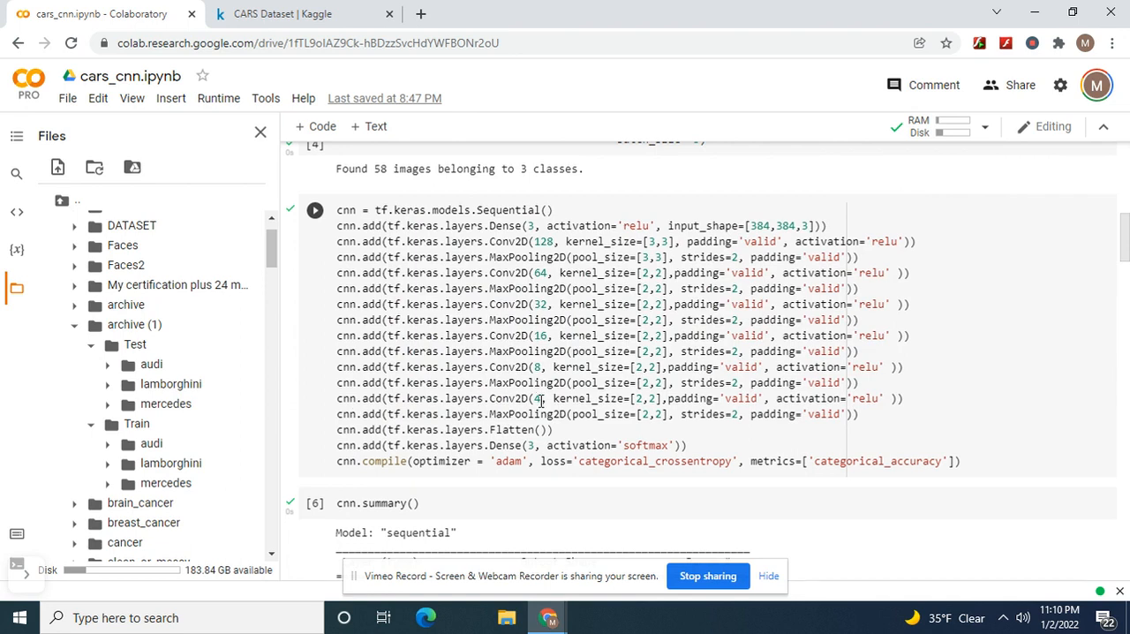
click(314, 209)
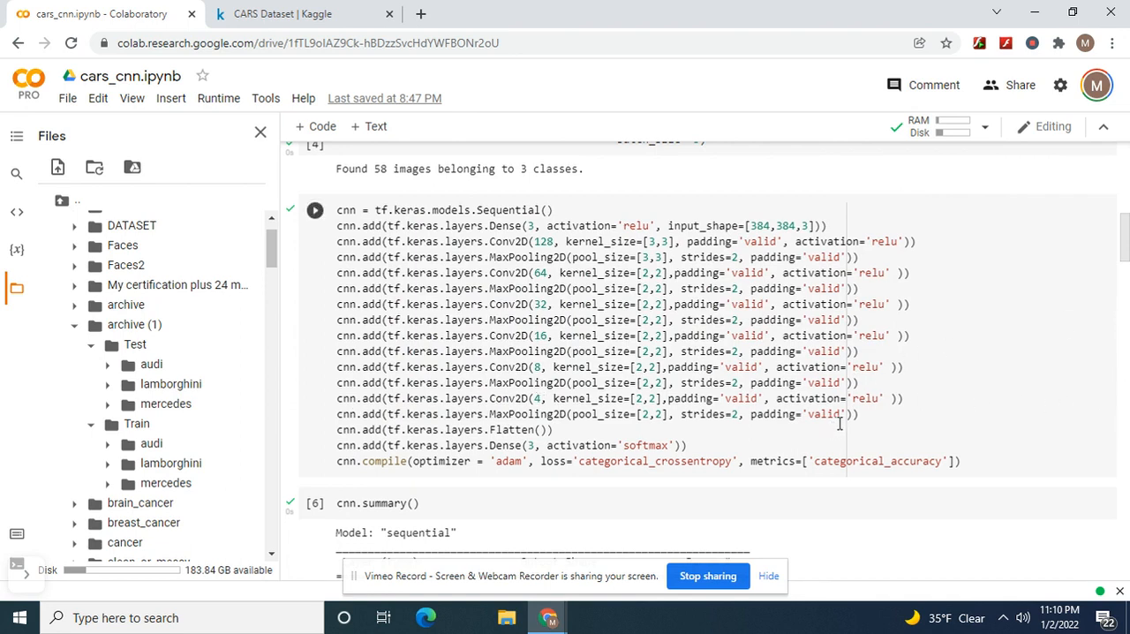
click(314, 209)
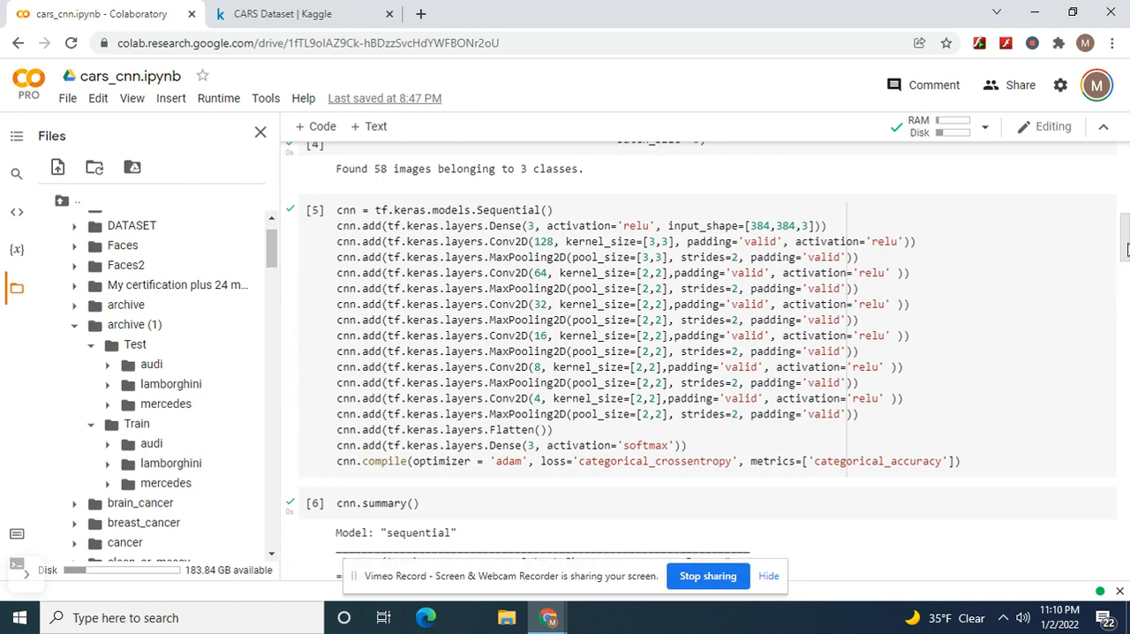
scroll(down, 3)
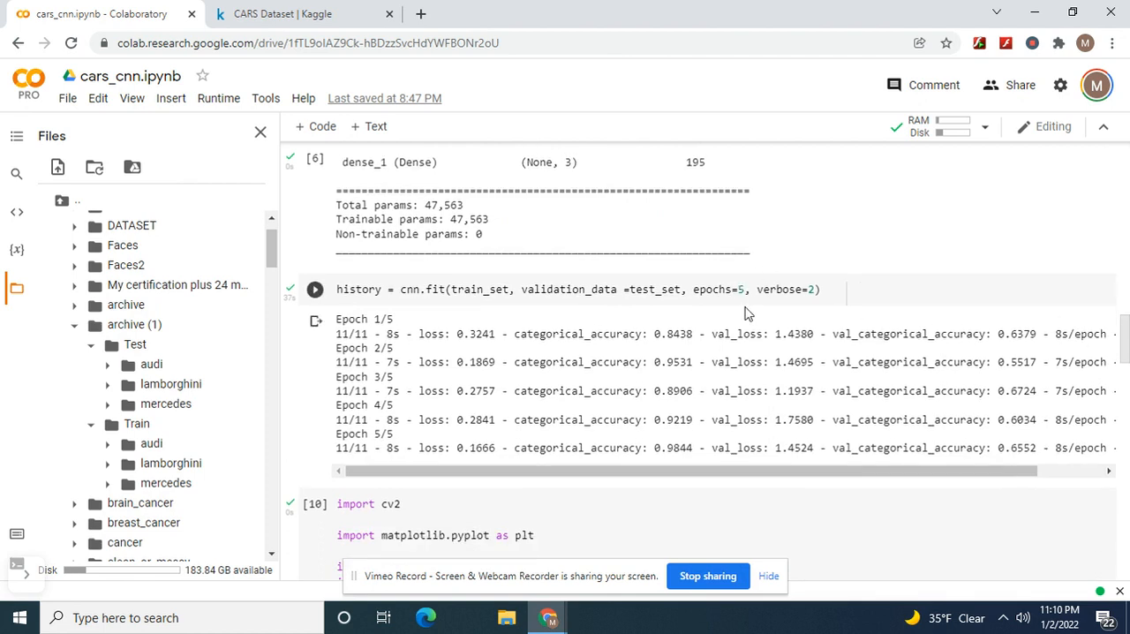
mouse_move(714, 325)
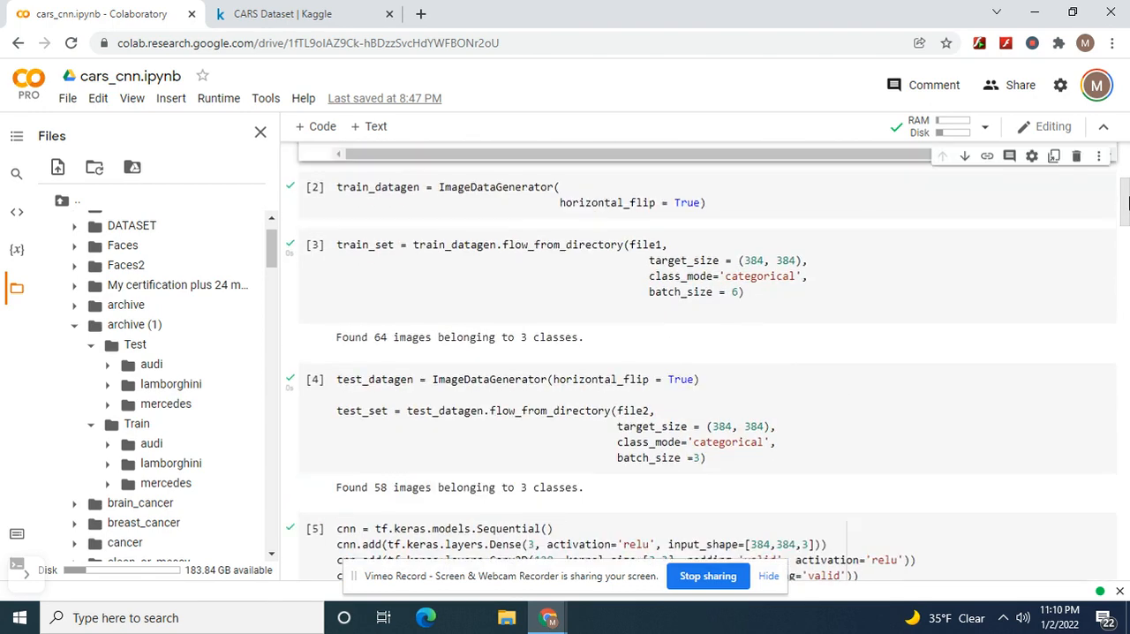
scroll(down, 3)
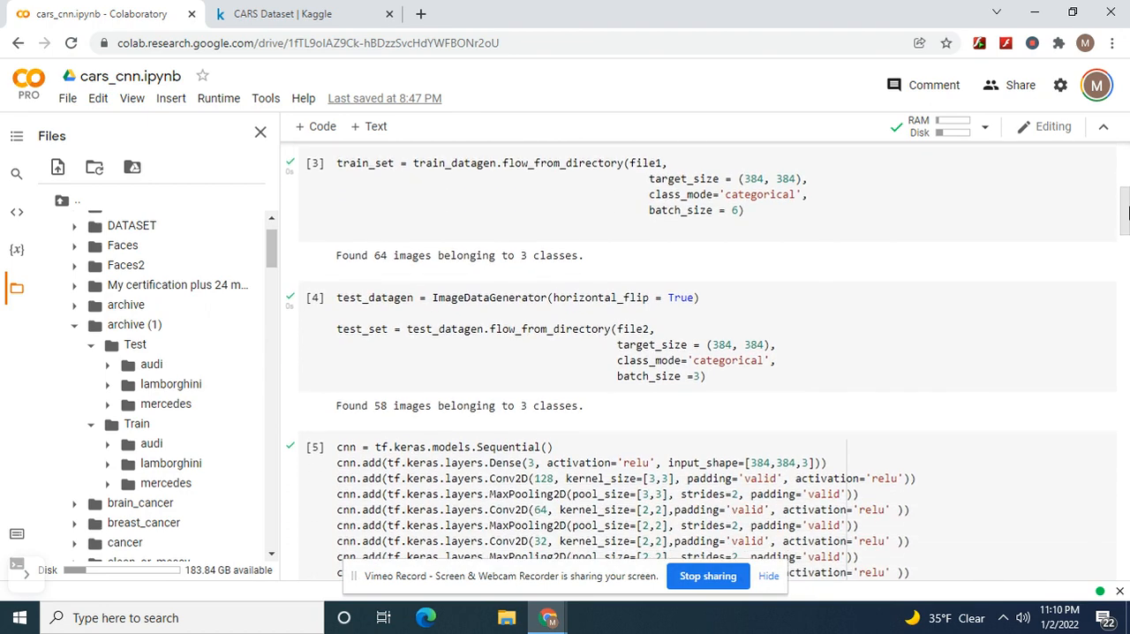
scroll(down, 3)
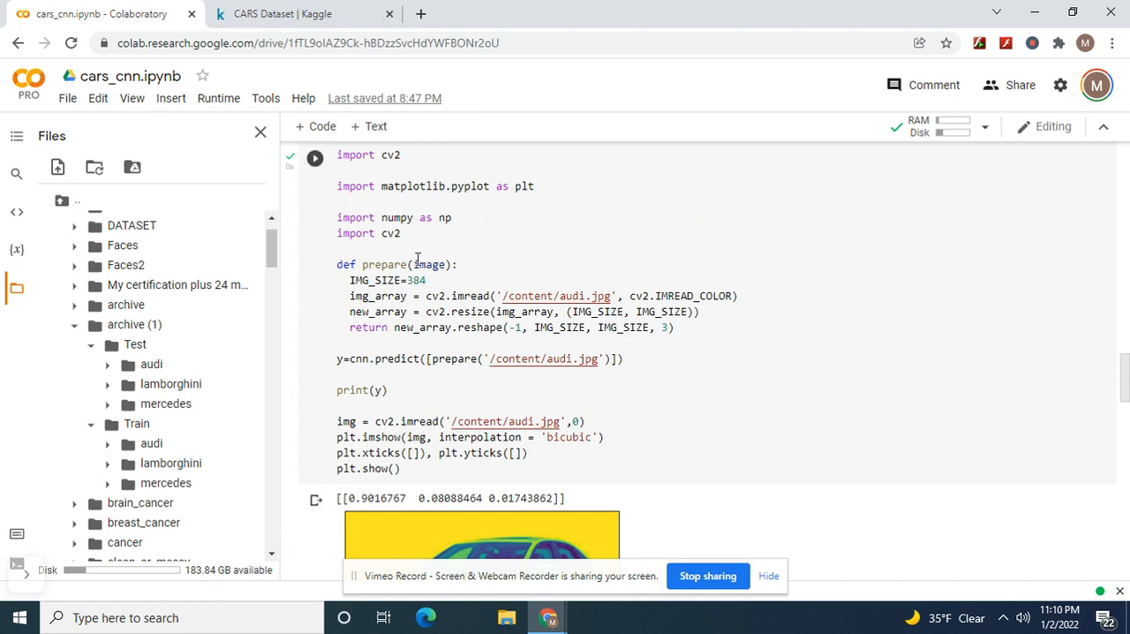
mouse_move(510, 310)
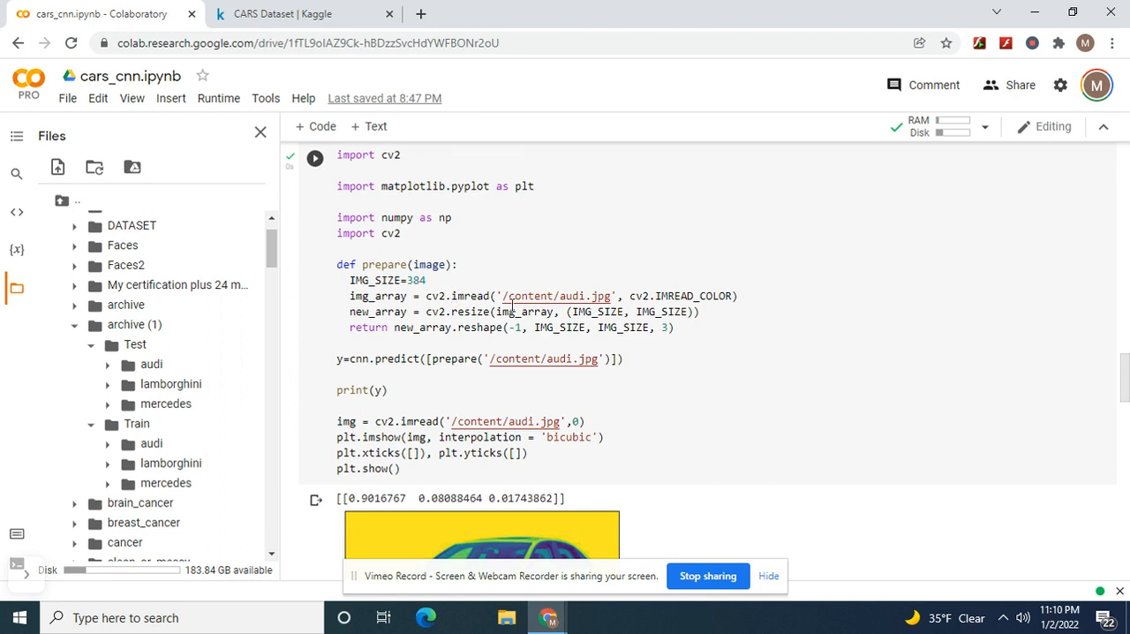
mouse_move(523, 339)
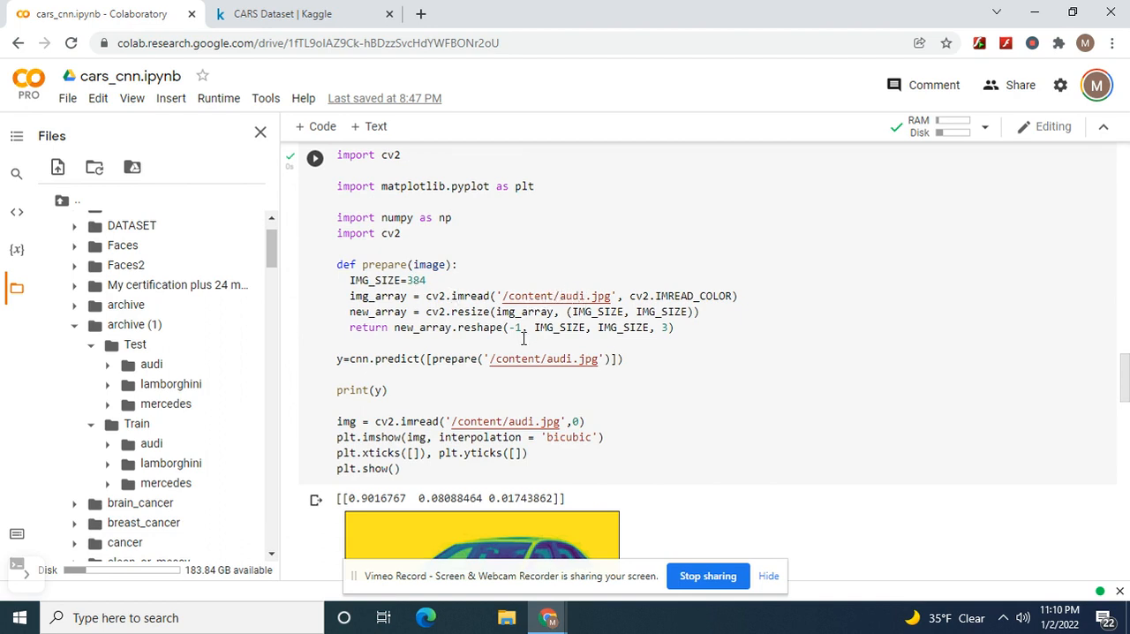
mouse_move(522, 402)
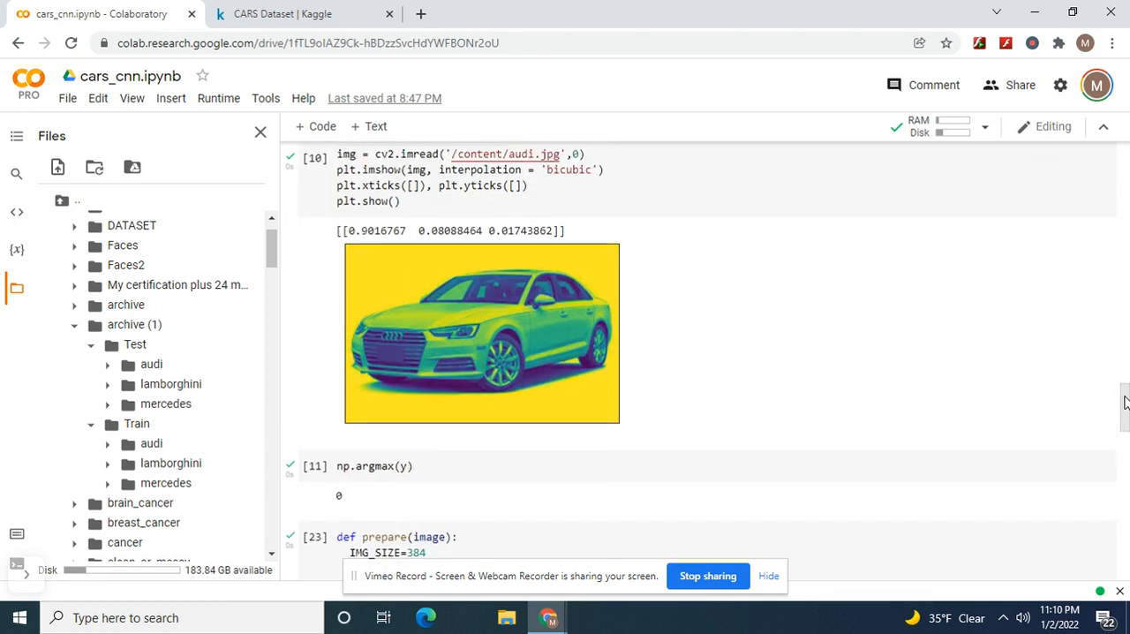
mouse_move(402, 473)
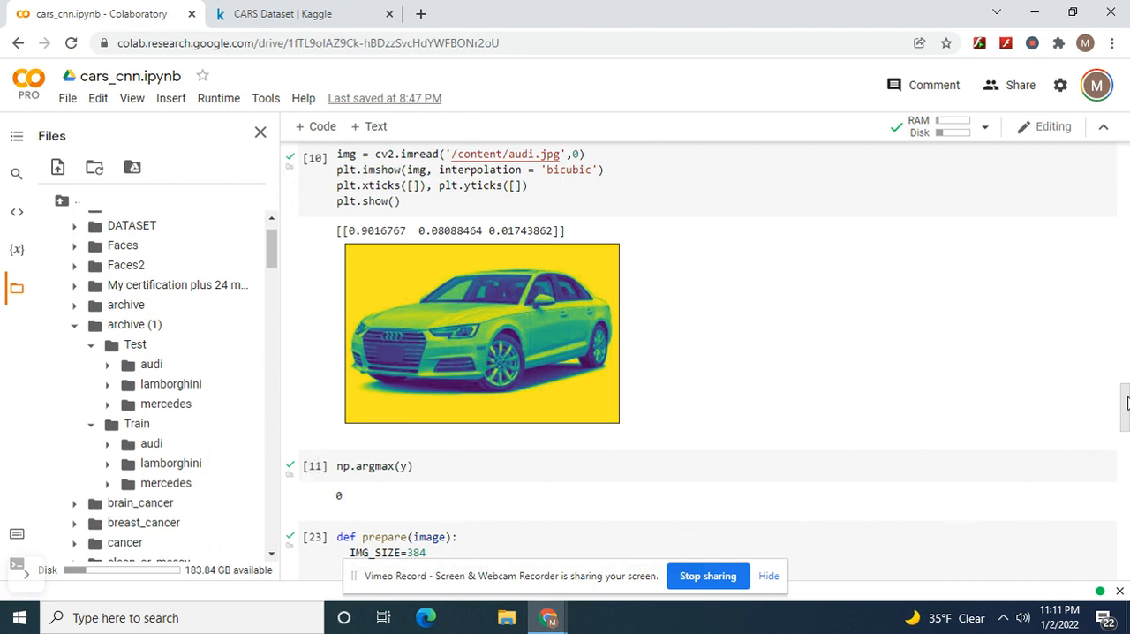
scroll(down, 3)
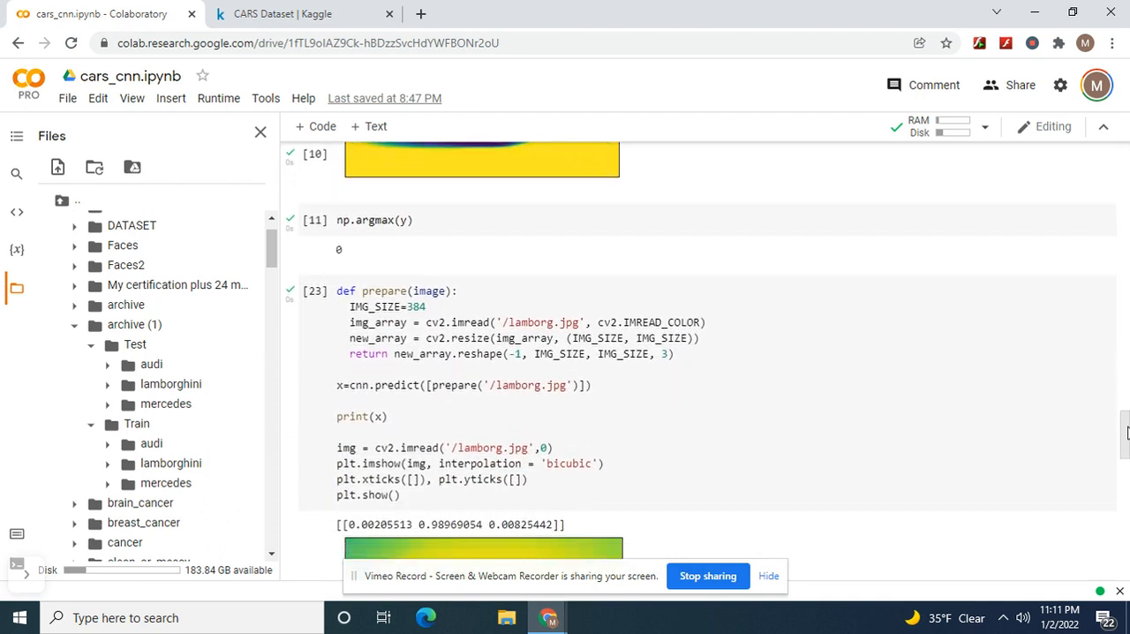
scroll(down, 3)
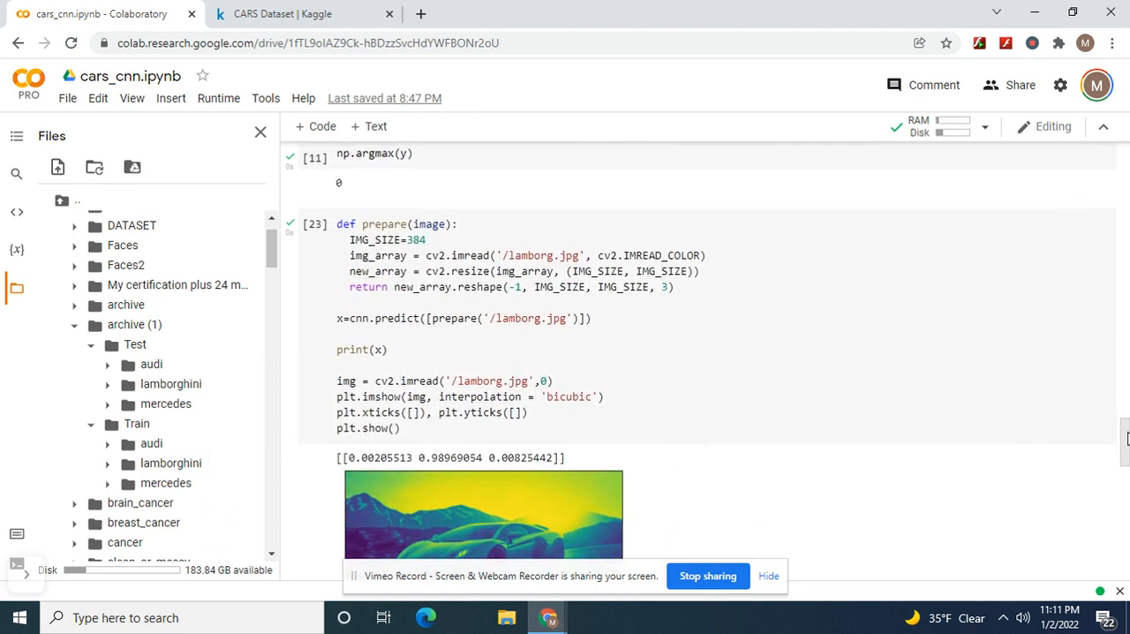
scroll(down, 3)
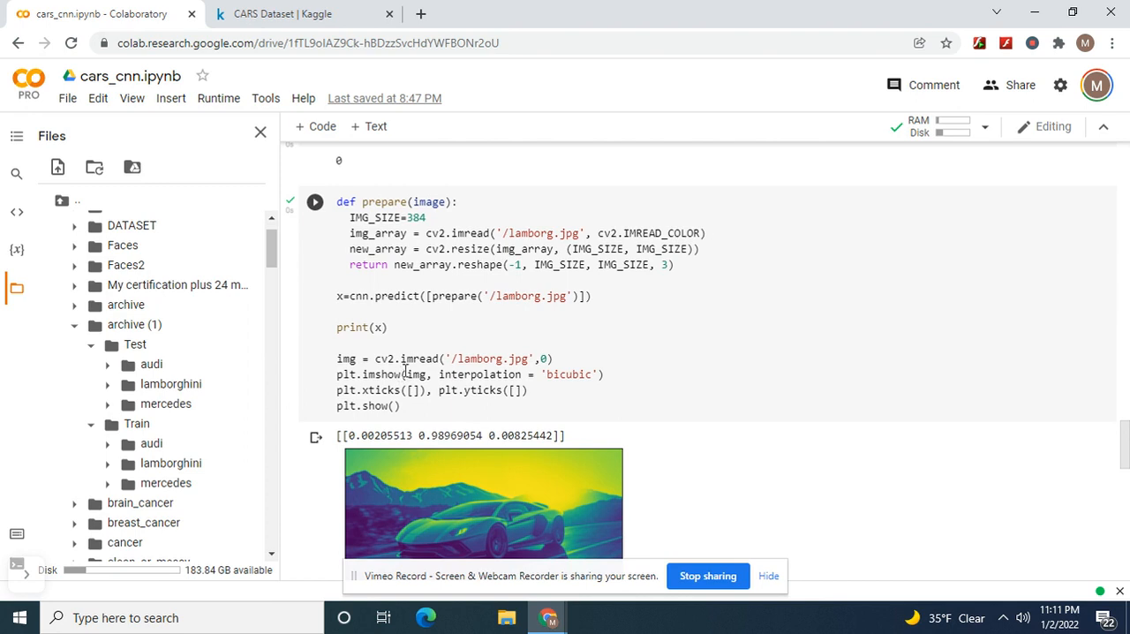
mouse_move(1073, 444)
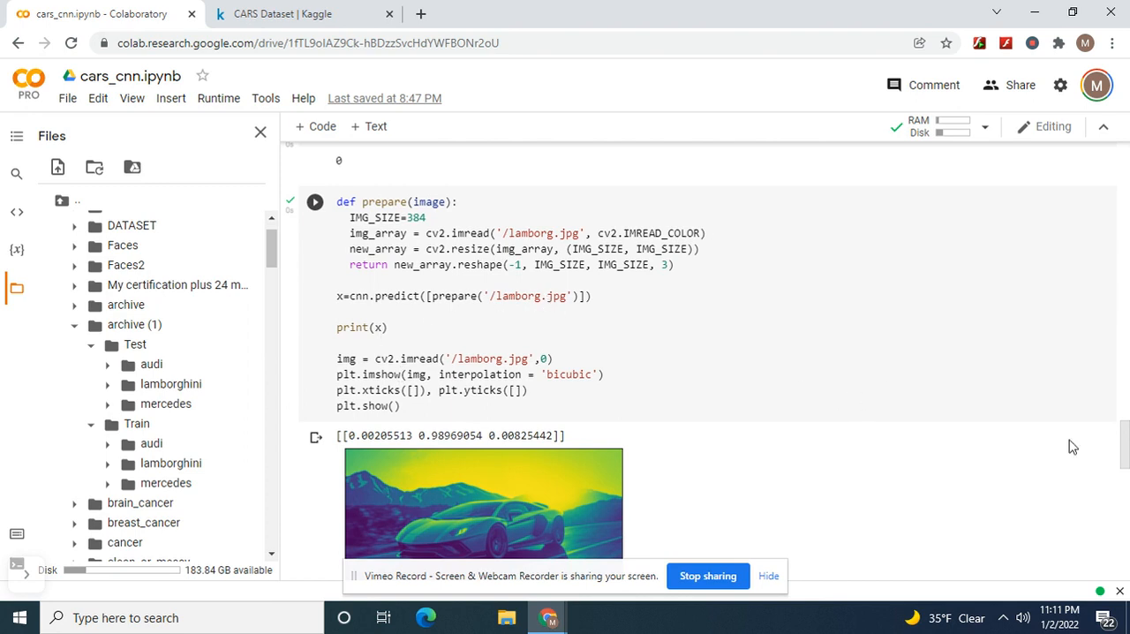
scroll(down, 3)
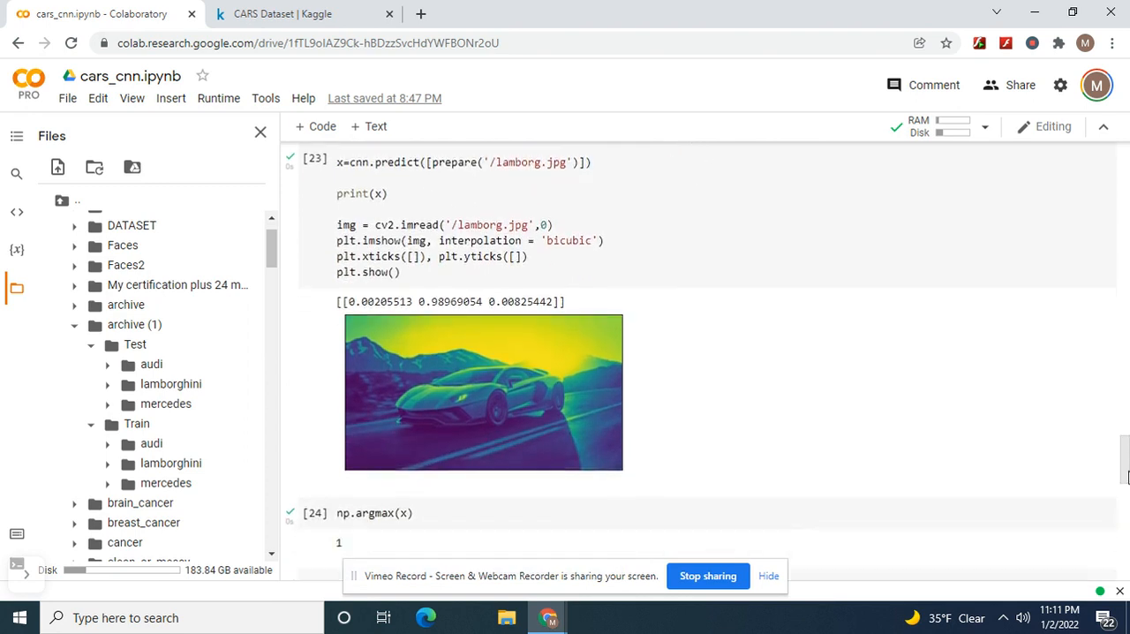
scroll(down, 3)
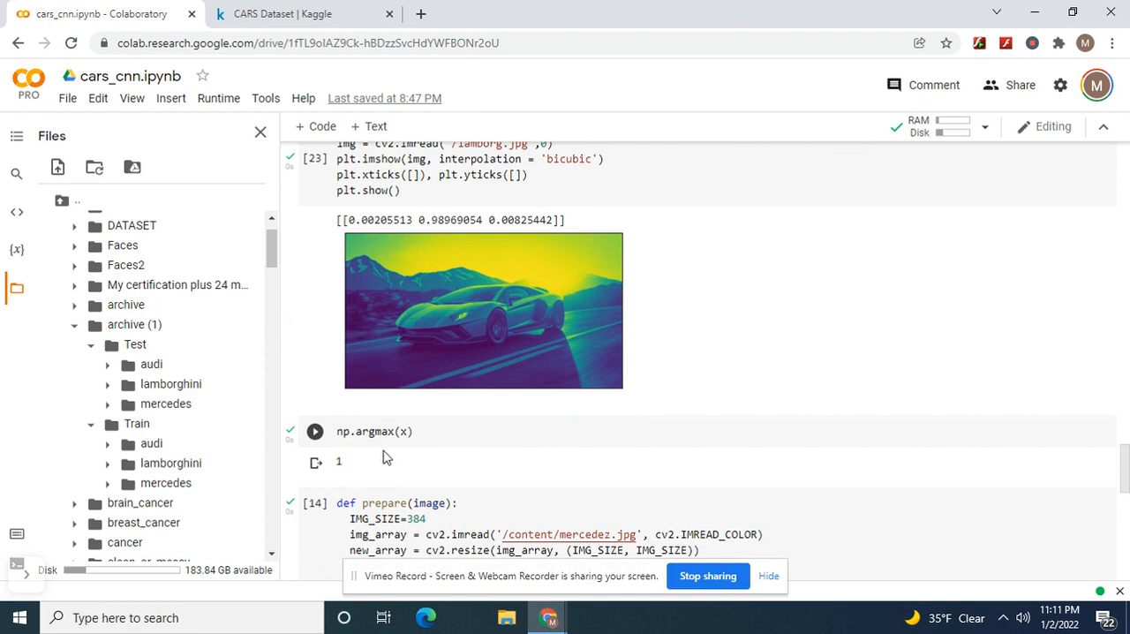
mouse_move(243, 502)
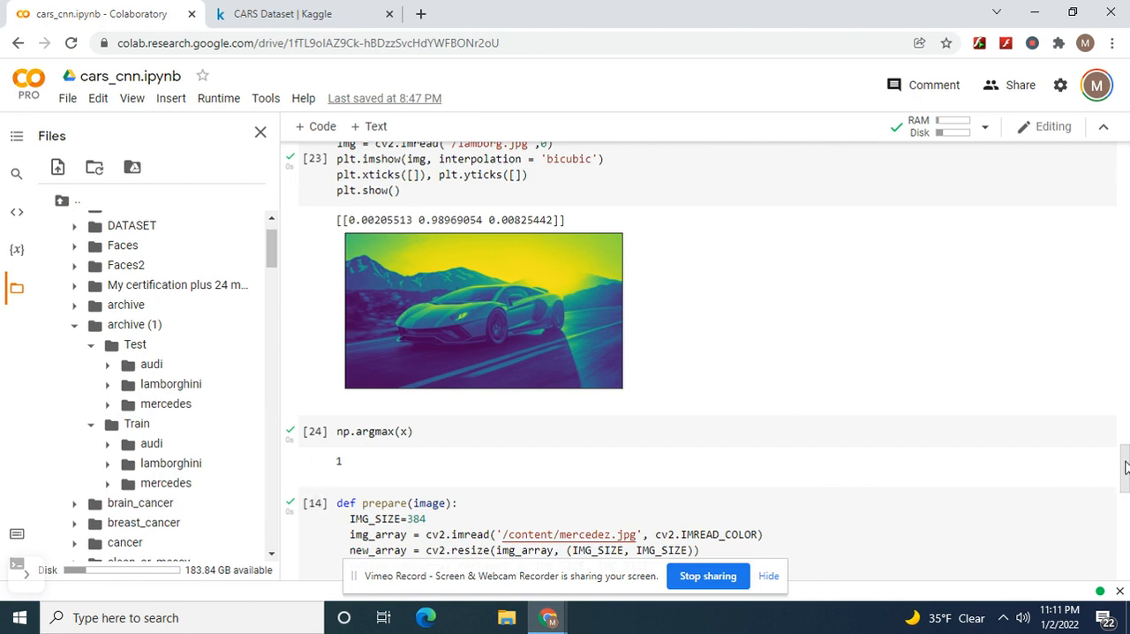
scroll(down, 3)
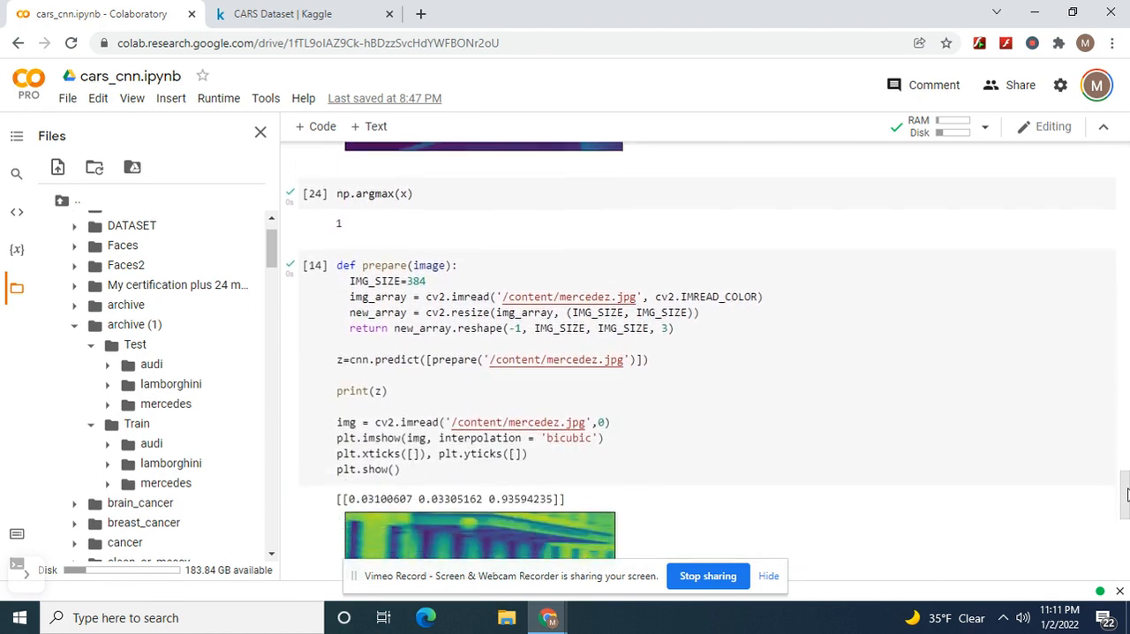
scroll(down, 3)
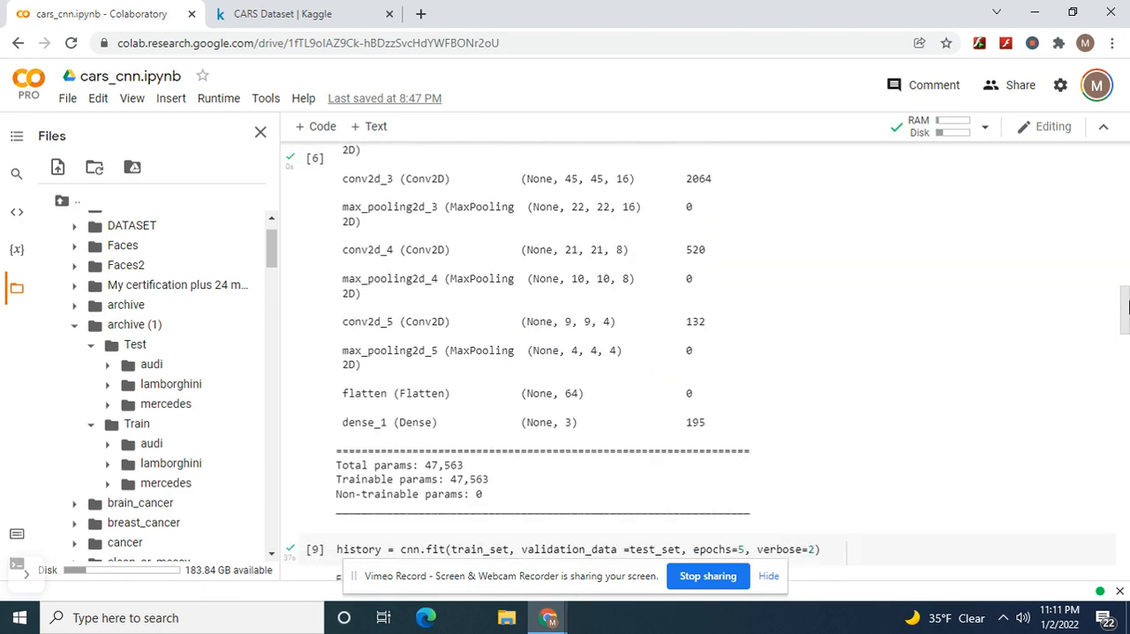
scroll(up, 3)
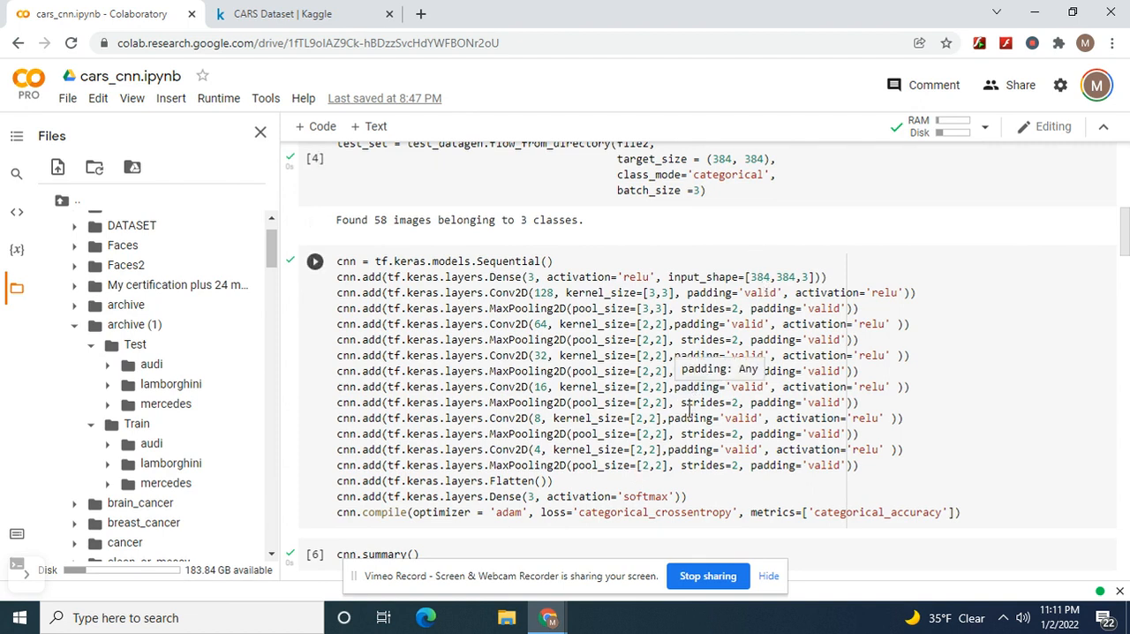
mouse_move(544, 425)
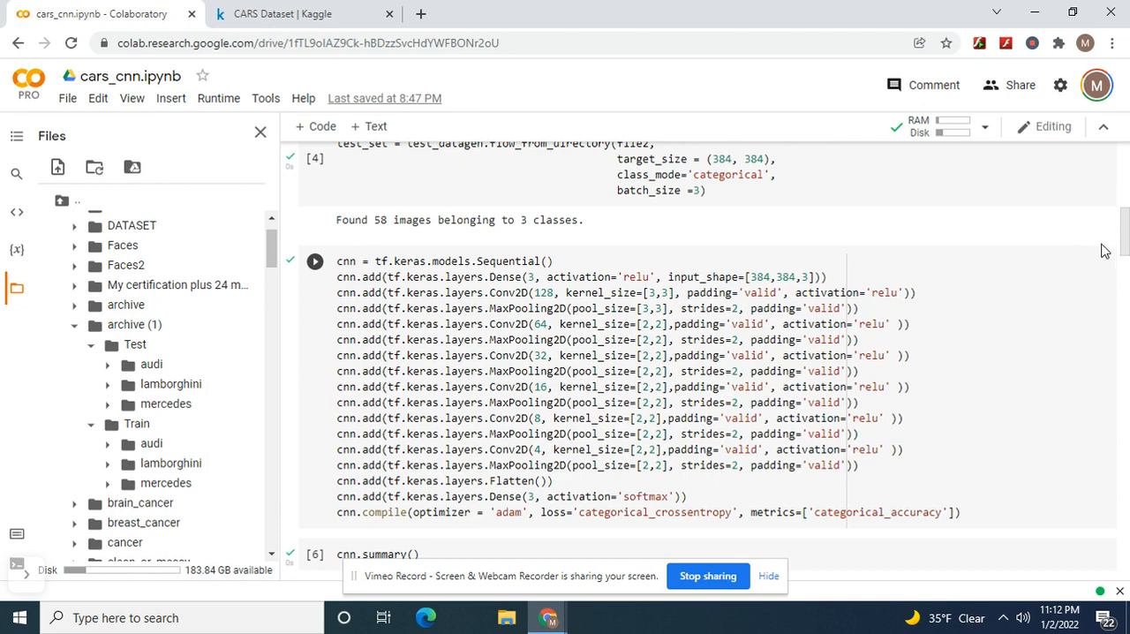
scroll(down, 3)
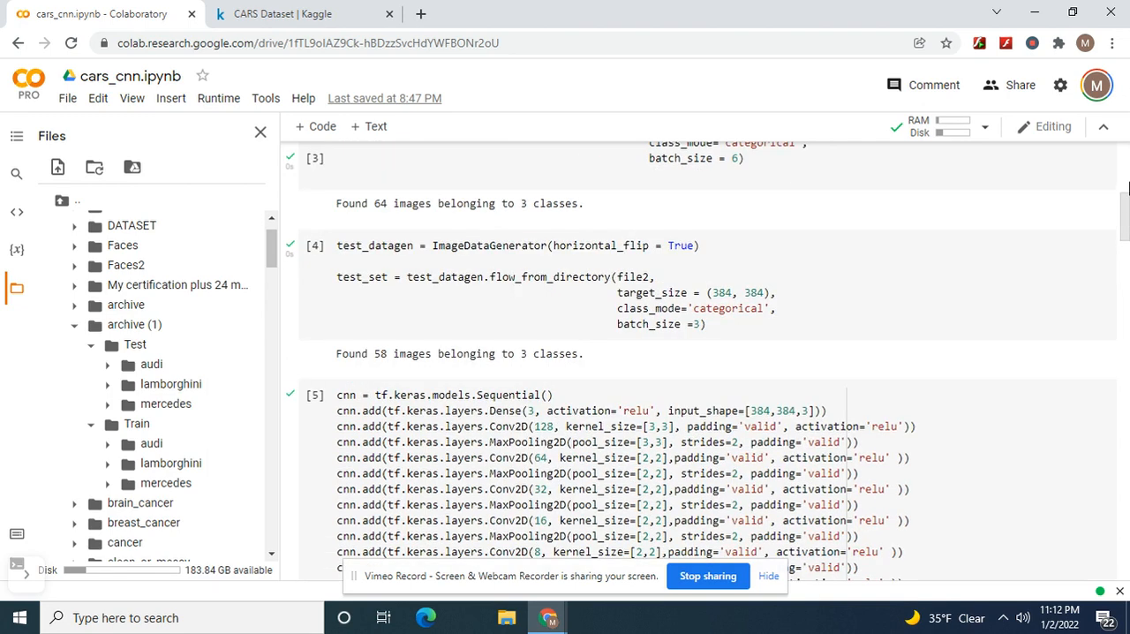